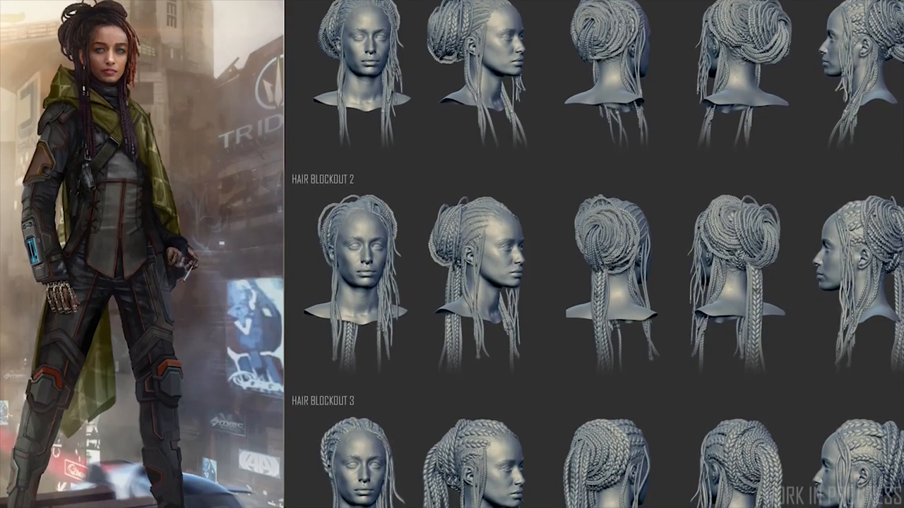
scroll(down, 3)
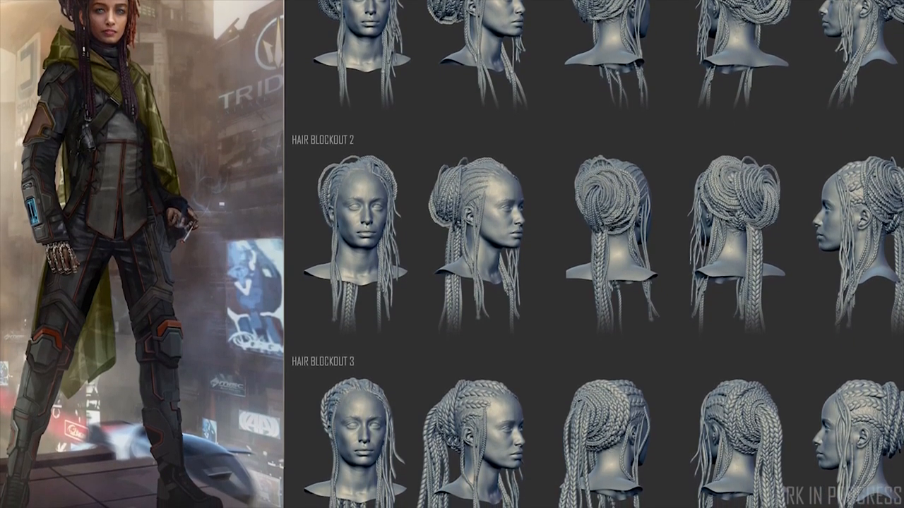